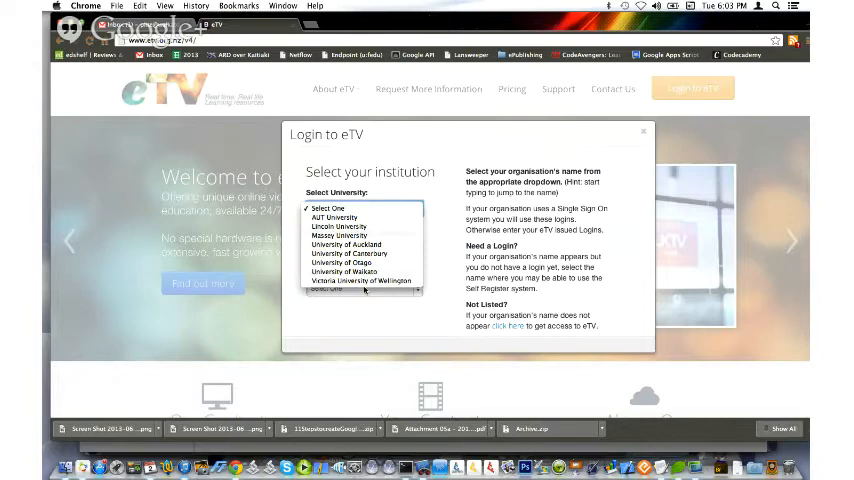
Step: Choose the University of Waikato login, enter the credentials and continue to the eTV home page
{"action": "left_click", "coordinate": [340, 270]}
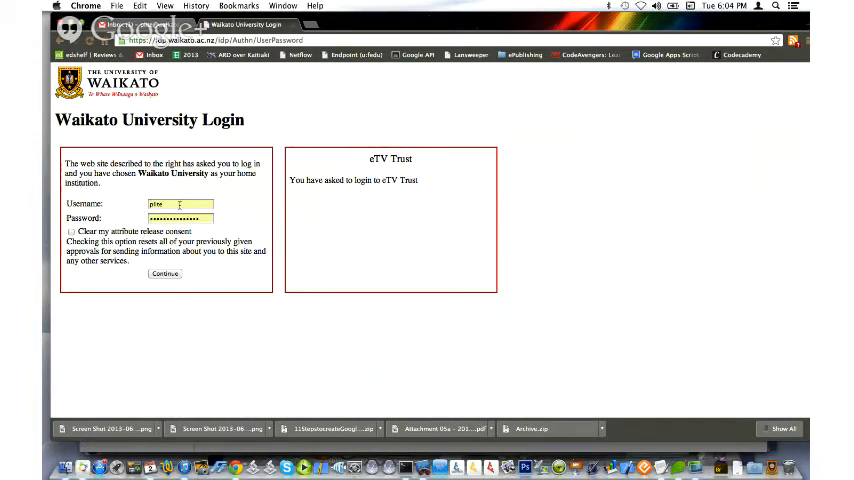
{"action": "left_click", "coordinate": [164, 274]}
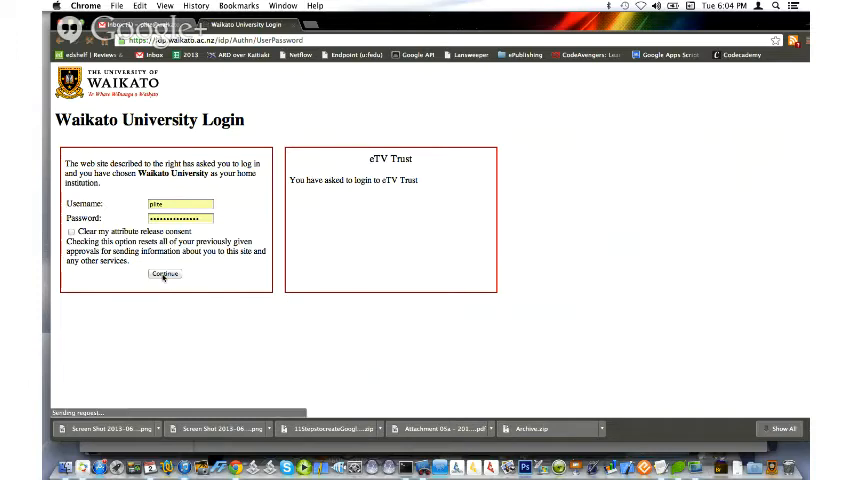
{"action": "left_click", "coordinate": [164, 274]}
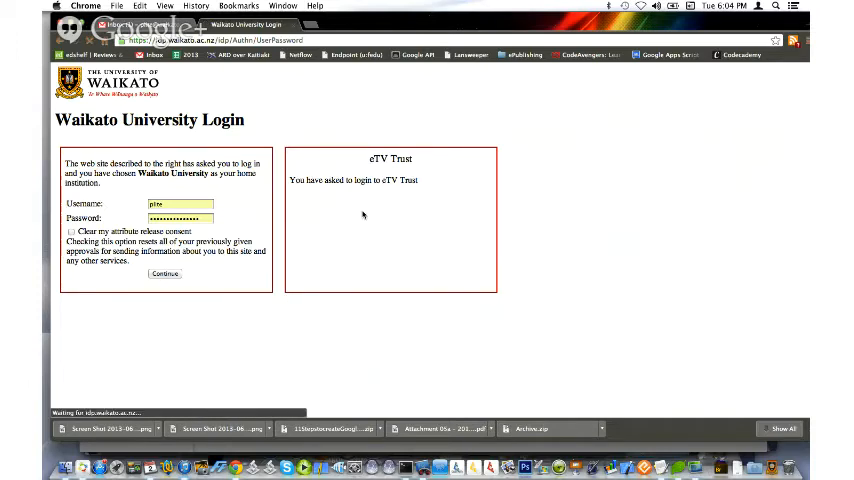
{"action": "left_click", "coordinate": [164, 272]}
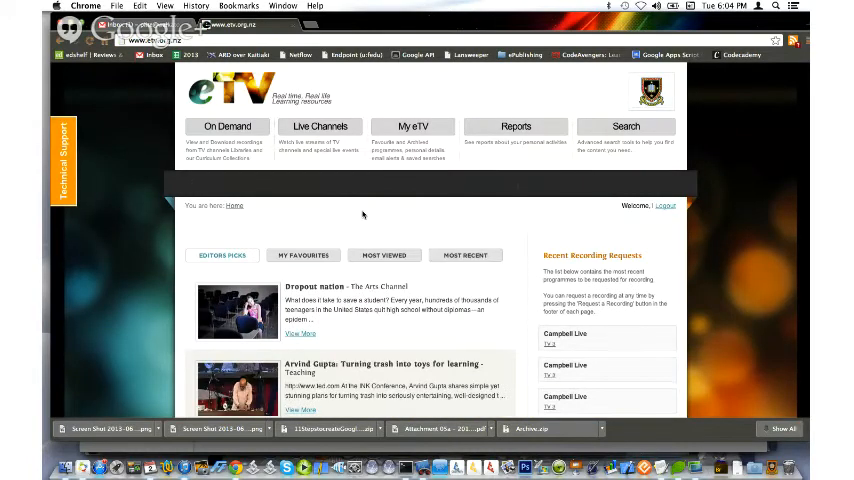
{"action": "mouse_move", "coordinate": [460, 224]}
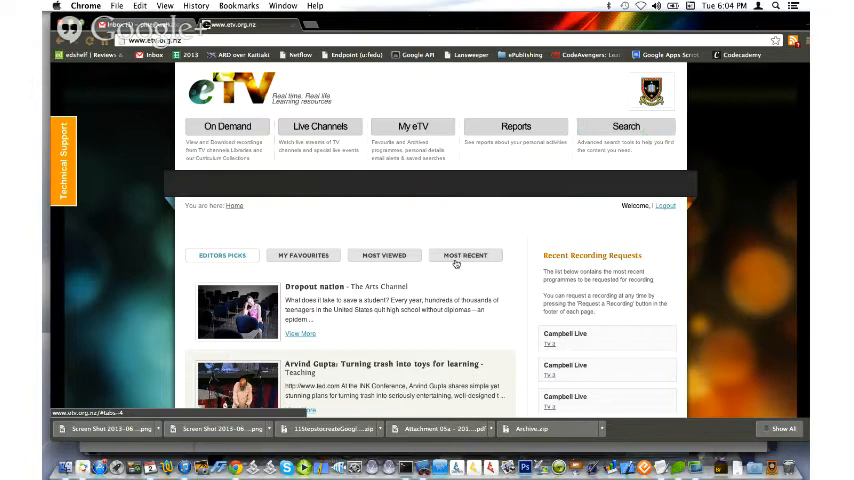
Step: Go to On Demand TV Recordings and browse down the TV 2 programme table
{"action": "left_click", "coordinate": [320, 126]}
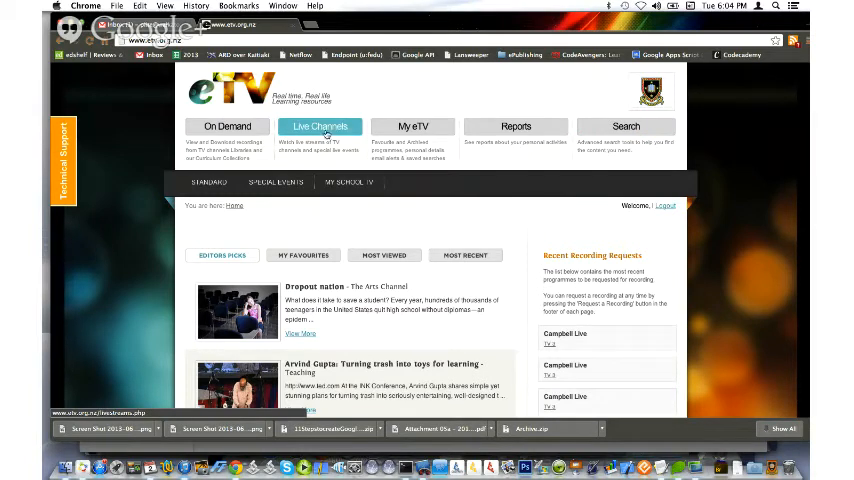
{"action": "left_click", "coordinate": [226, 126]}
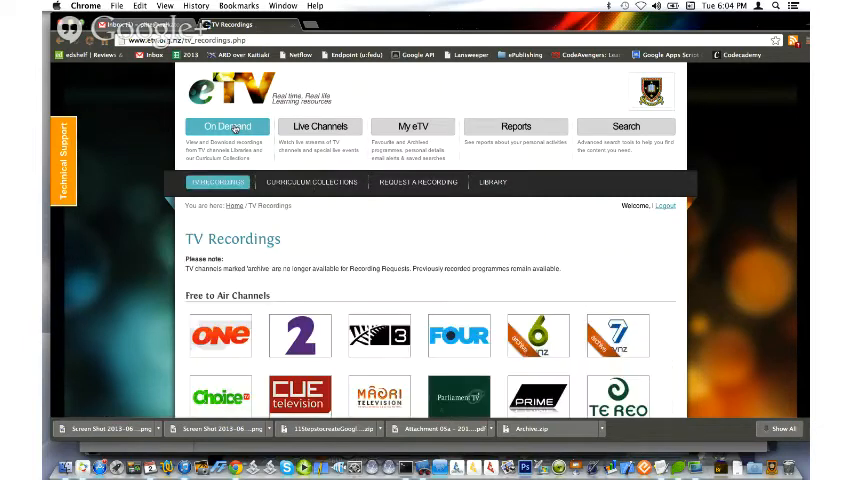
{"action": "scroll", "scroll_direction": "down", "scroll_amount": 3}
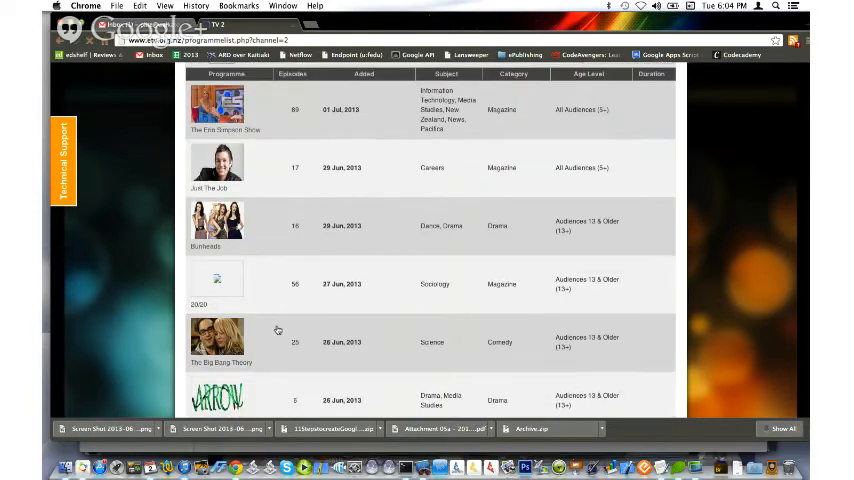
{"action": "scroll", "scroll_direction": "down", "scroll_amount": 3}
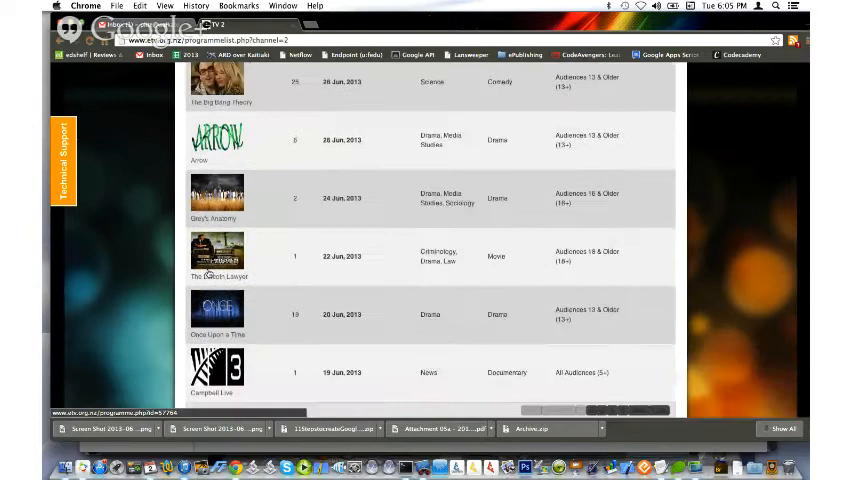
{"action": "scroll", "scroll_direction": "down", "scroll_amount": 3}
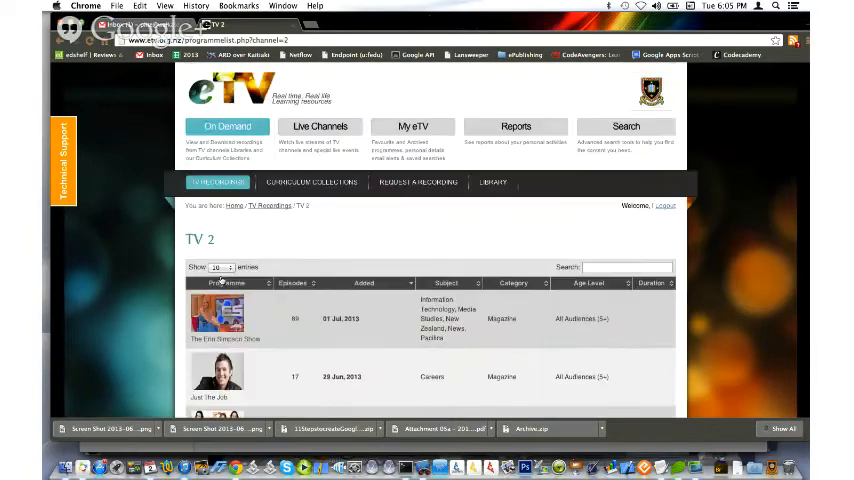
{"action": "scroll", "scroll_direction": "down", "scroll_amount": 3}
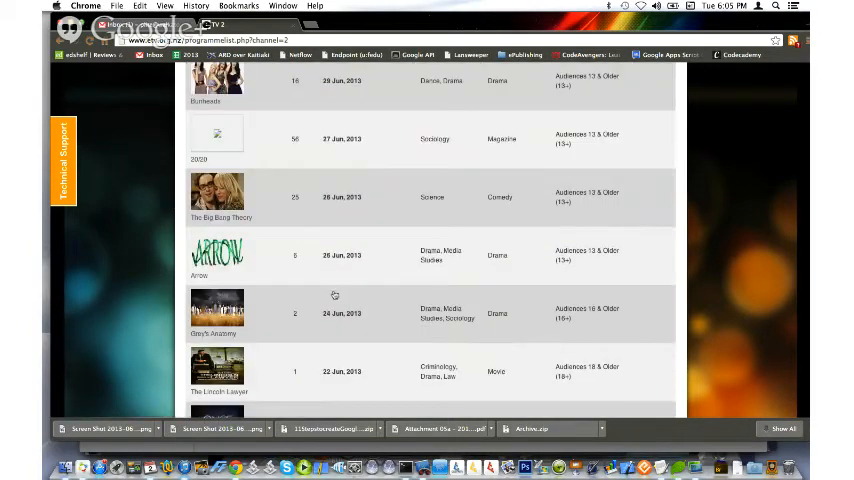
Step: Open The Lincoln Lawyer recording and view its player, synopsis and programme options
{"action": "left_click", "coordinate": [220, 364]}
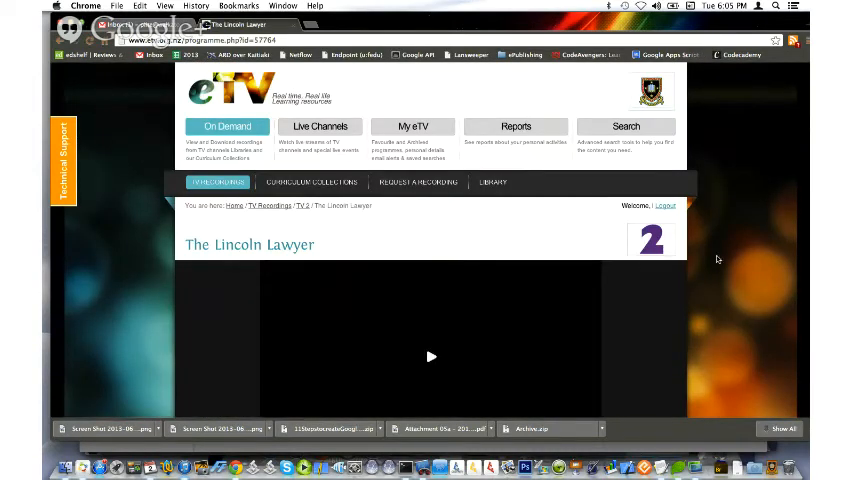
{"action": "scroll", "scroll_direction": "down", "scroll_amount": 3}
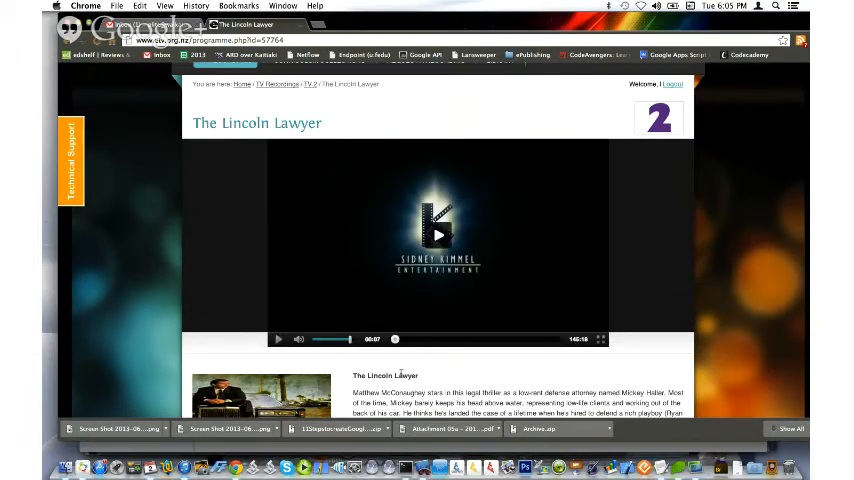
{"action": "scroll", "scroll_direction": "down", "scroll_amount": 3}
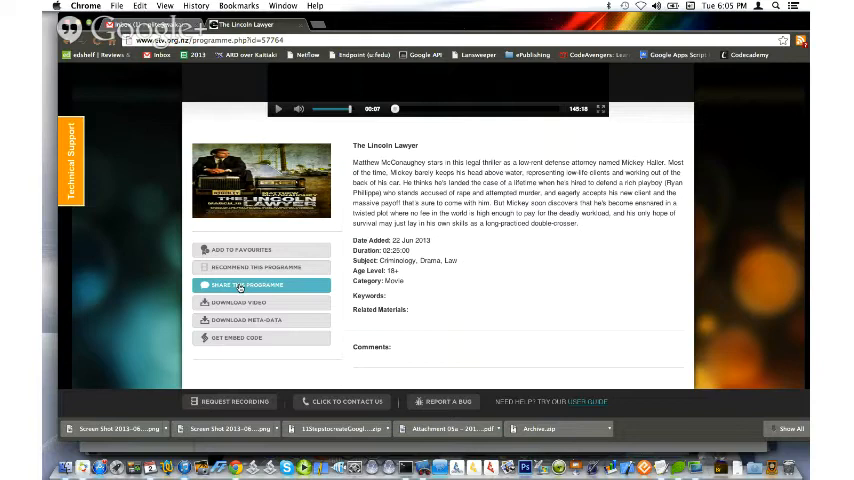
{"action": "mouse_move", "coordinate": [262, 304]}
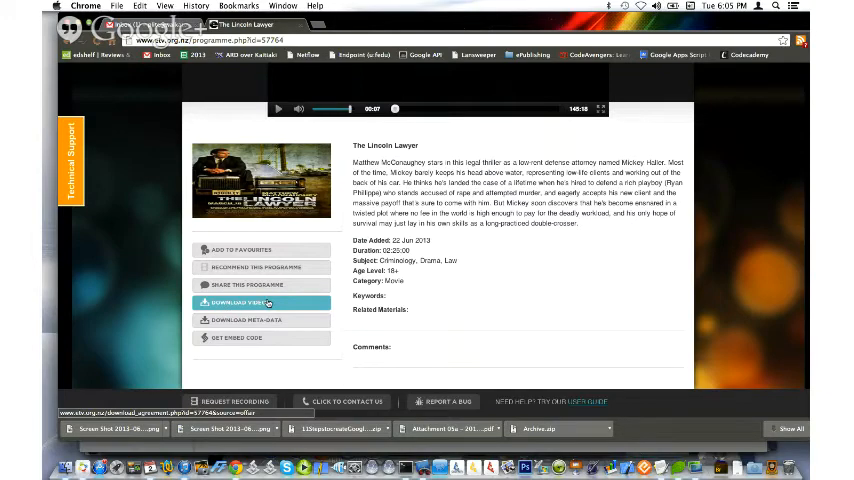
Step: Request the embed/download option and agree to the Terms & Conditions for The Lincoln Lawyer
{"action": "left_click", "coordinate": [262, 302]}
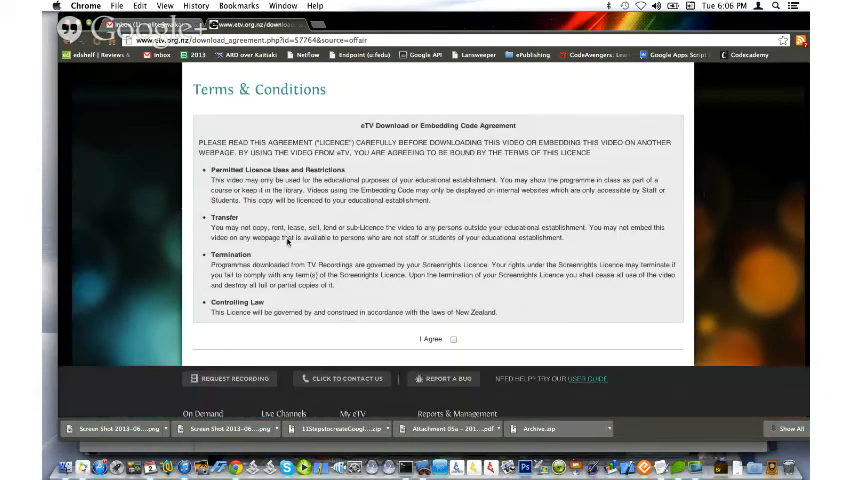
{"action": "scroll", "scroll_direction": "down", "scroll_amount": 3}
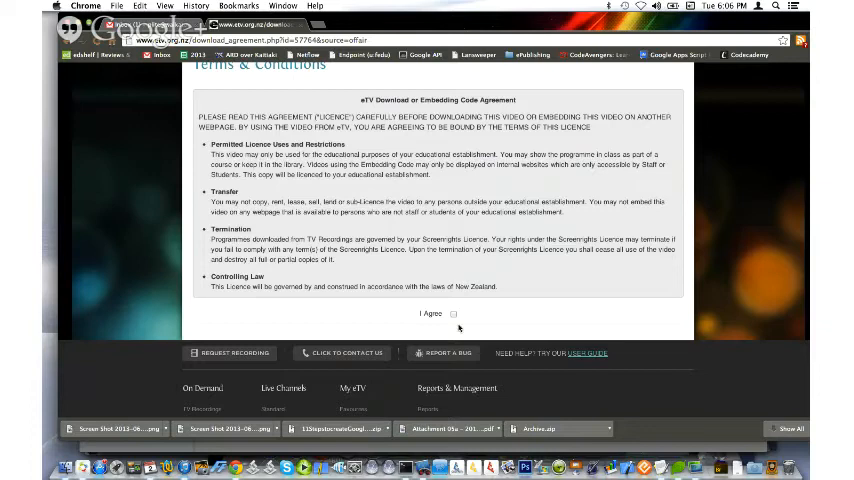
{"action": "left_click", "coordinate": [454, 312]}
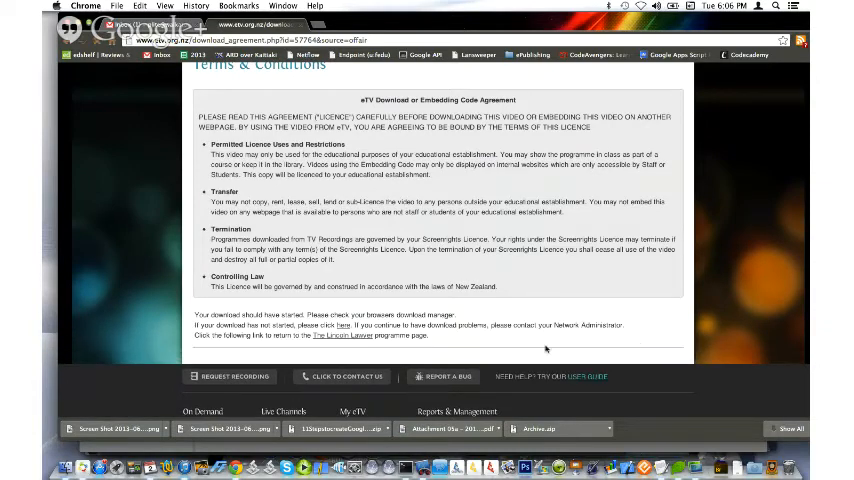
{"action": "mouse_move", "coordinate": [512, 346]}
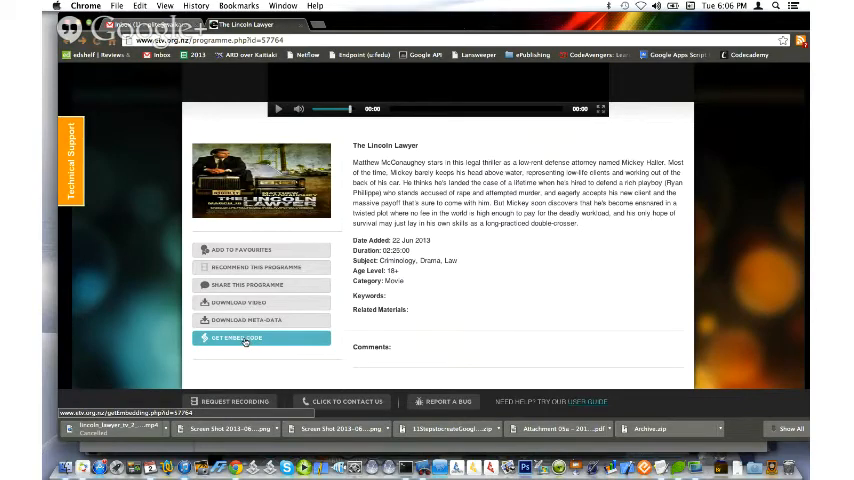
Step: Show the embedding code for The Lincoln Lawyer, select all of it to copy, and close the dialog
{"action": "left_click", "coordinate": [234, 336]}
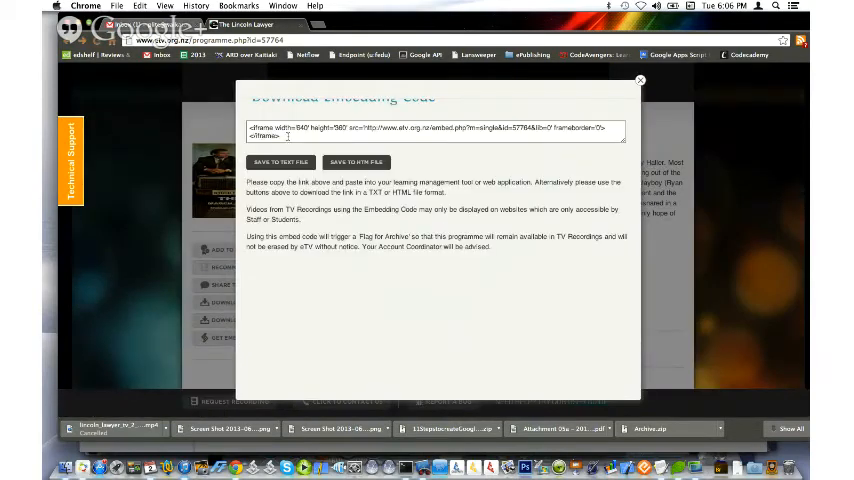
{"action": "triple_click", "coordinate": [420, 130]}
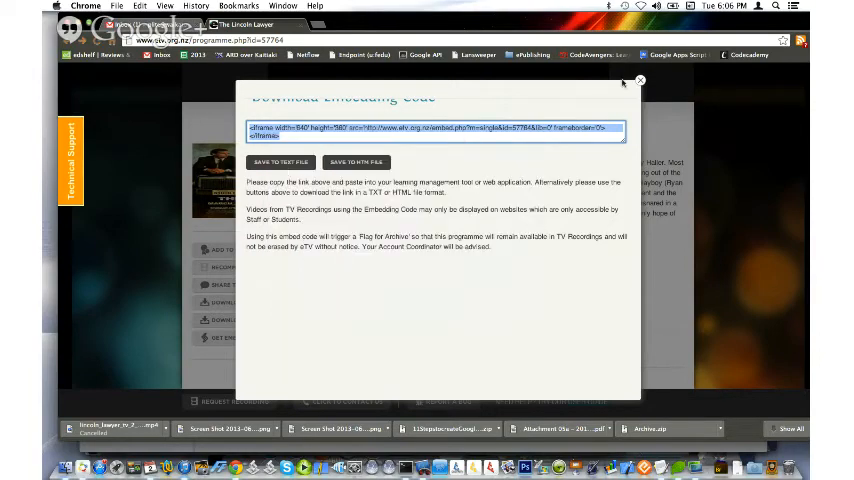
{"action": "left_click", "coordinate": [640, 80]}
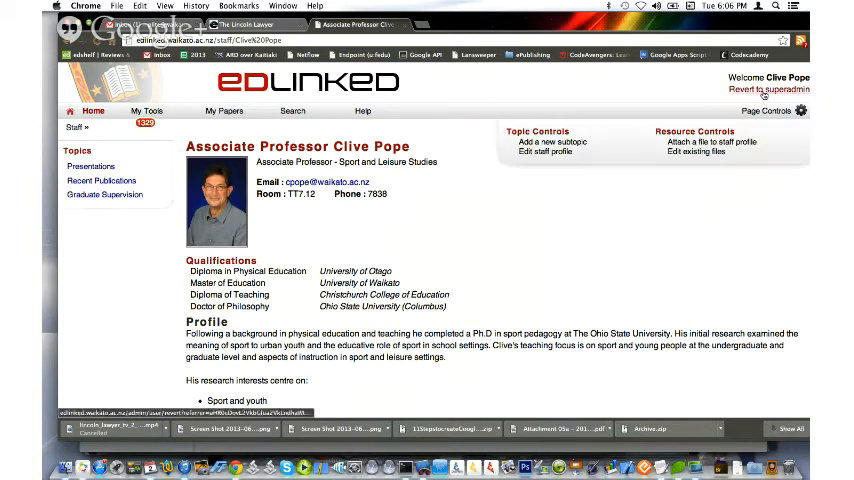
Step: Revert to the administrator account and open own staff profile in the page editor
{"action": "left_click", "coordinate": [216, 112]}
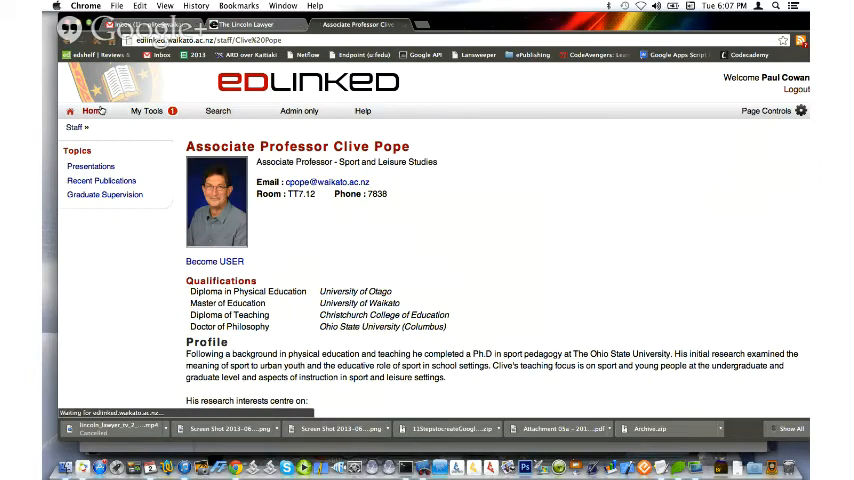
{"action": "left_click", "coordinate": [92, 112]}
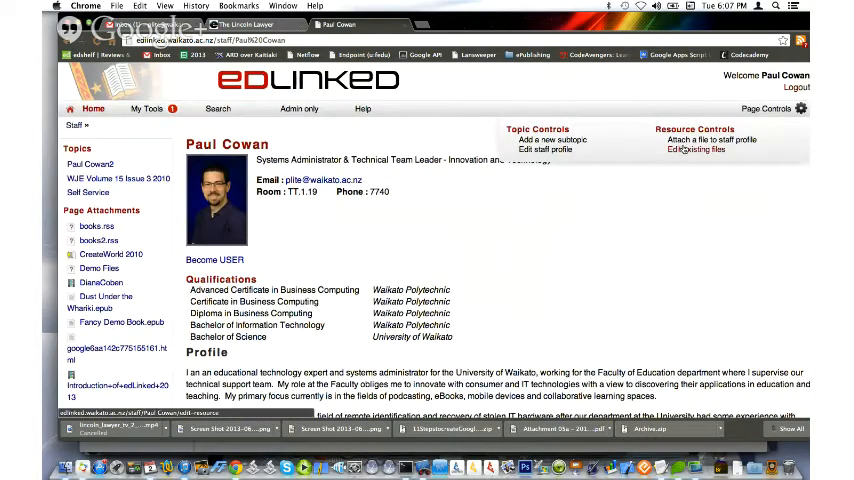
{"action": "left_click", "coordinate": [546, 150]}
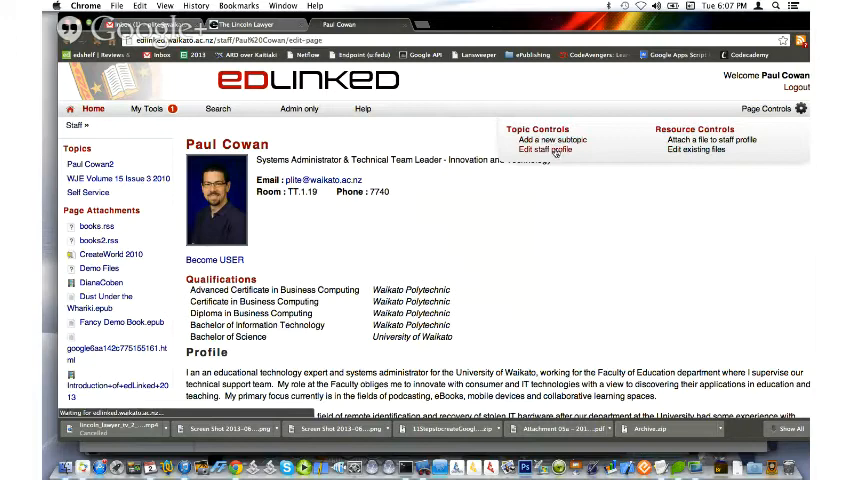
{"action": "left_click", "coordinate": [544, 148]}
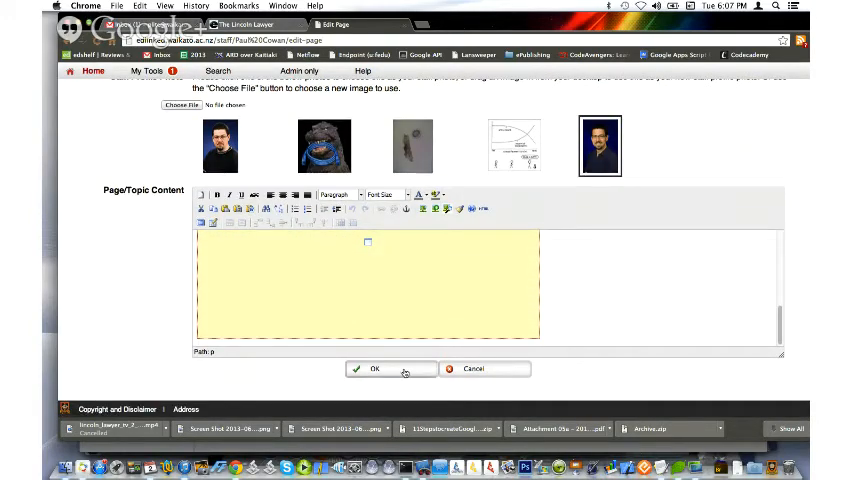
Step: Confirm the page content edit and view the profile's HTML source
{"action": "left_click", "coordinate": [374, 368]}
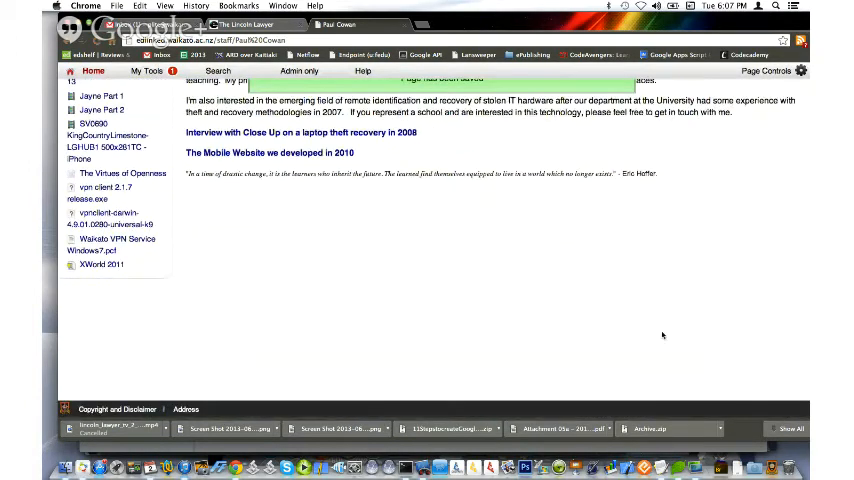
{"action": "mouse_move", "coordinate": [288, 220]}
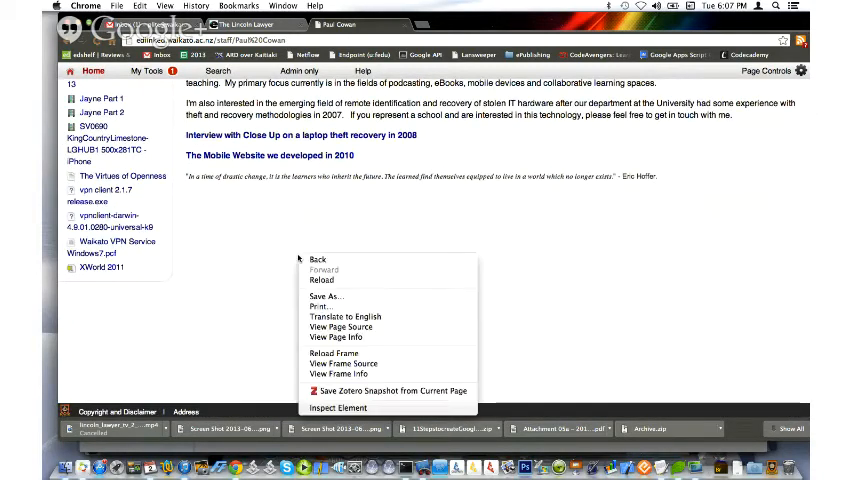
{"action": "left_click", "coordinate": [320, 280]}
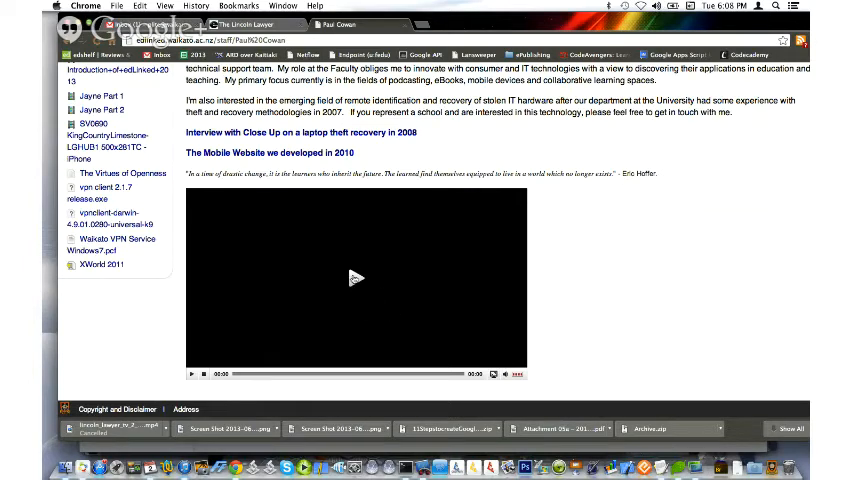
{"action": "left_click", "coordinate": [356, 278]}
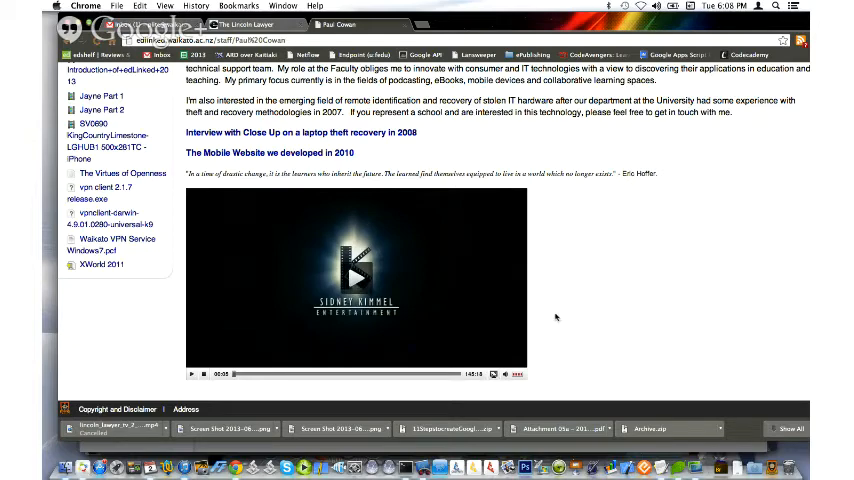
{"action": "mouse_move", "coordinate": [444, 316]}
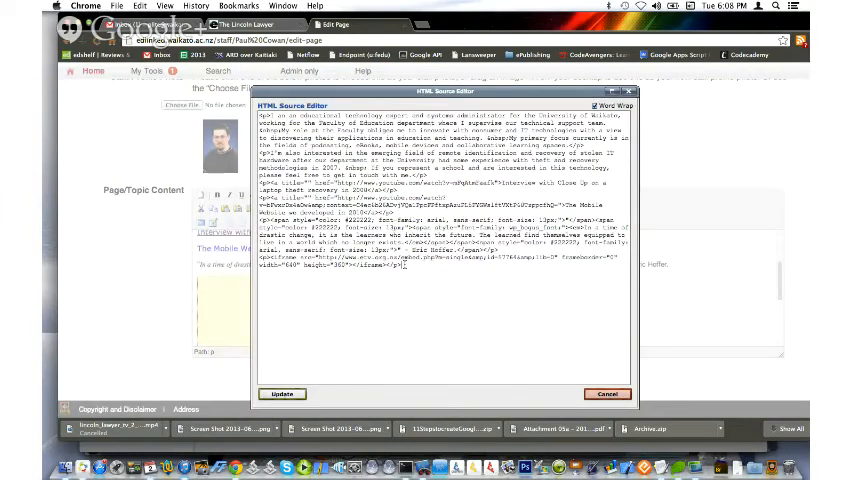
Step: Delete the video embed code from the source, update it and save the profile page
{"action": "left_click_drag", "start_coordinate": [340, 234], "coordinate": [400, 276]}
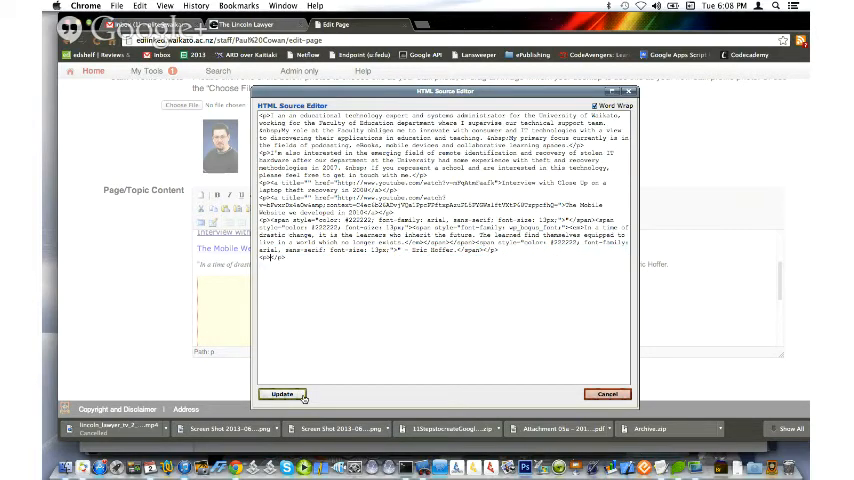
{"action": "left_click", "coordinate": [280, 392]}
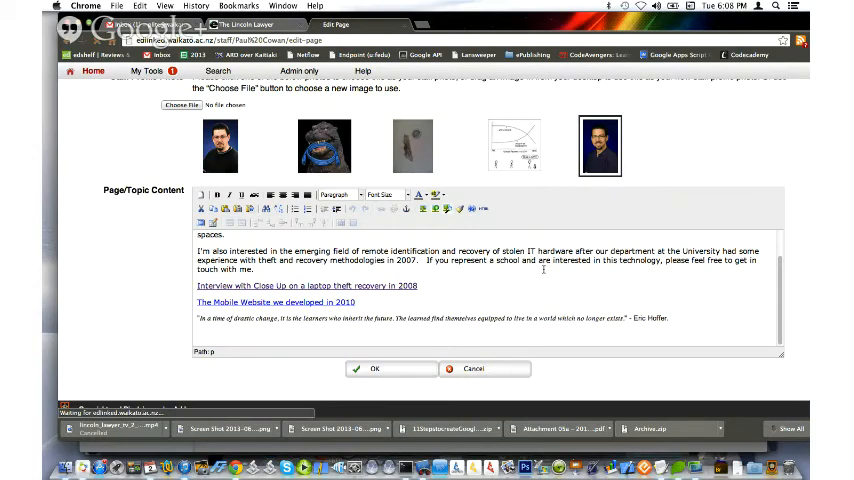
{"action": "left_click", "coordinate": [376, 368]}
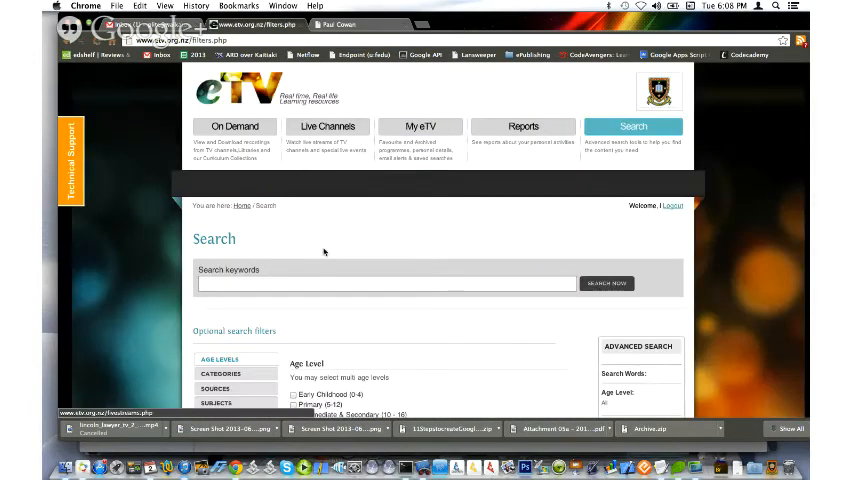
Step: Search eTV for 'brother nu' and open Brother Number One from the suggestions
{"action": "scroll", "scroll_direction": "down", "scroll_amount": 3}
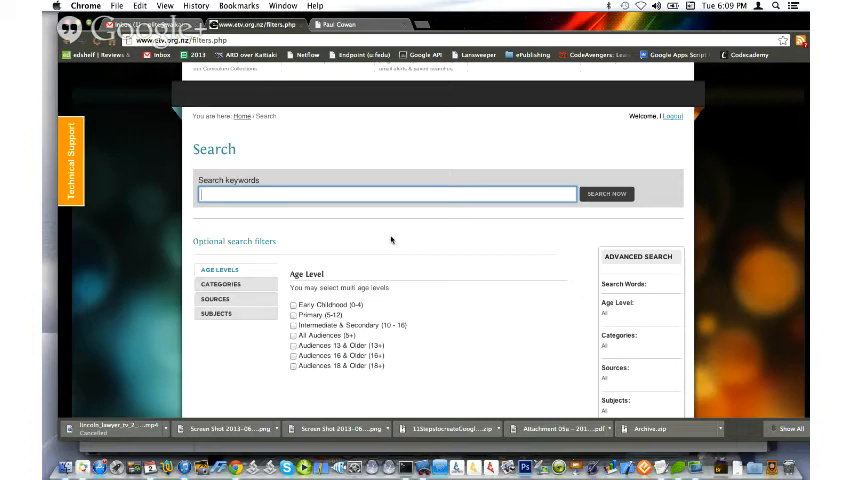
{"action": "type", "text": "brother"}
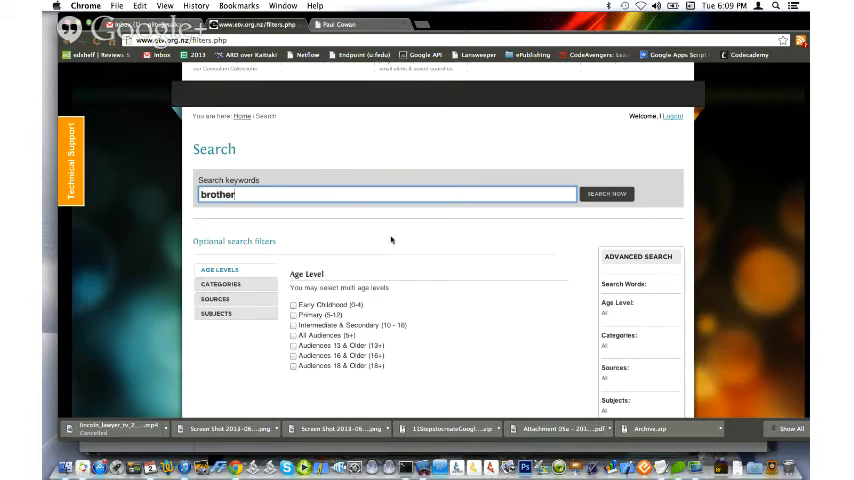
{"action": "left_click", "coordinate": [606, 192]}
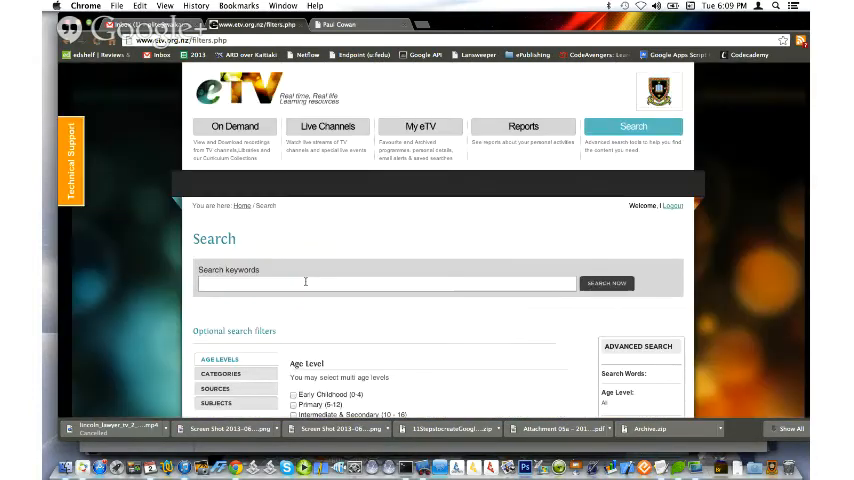
{"action": "type", "text": "brother nu"}
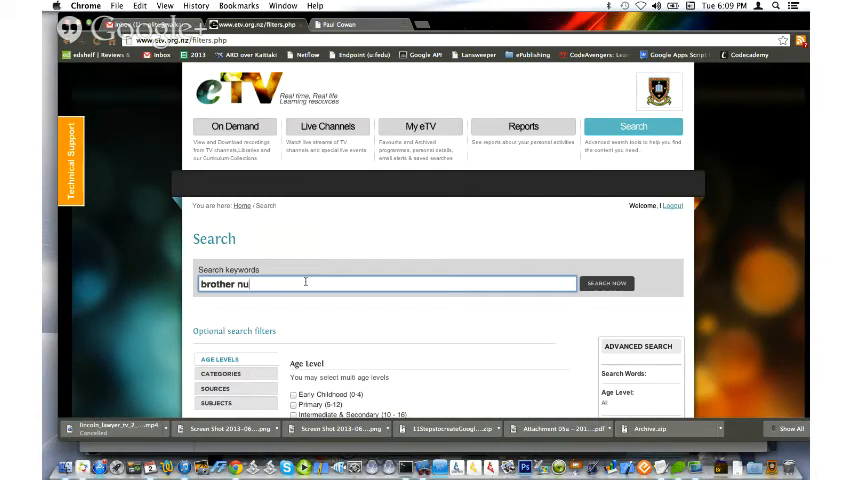
{"action": "left_click", "coordinate": [608, 284]}
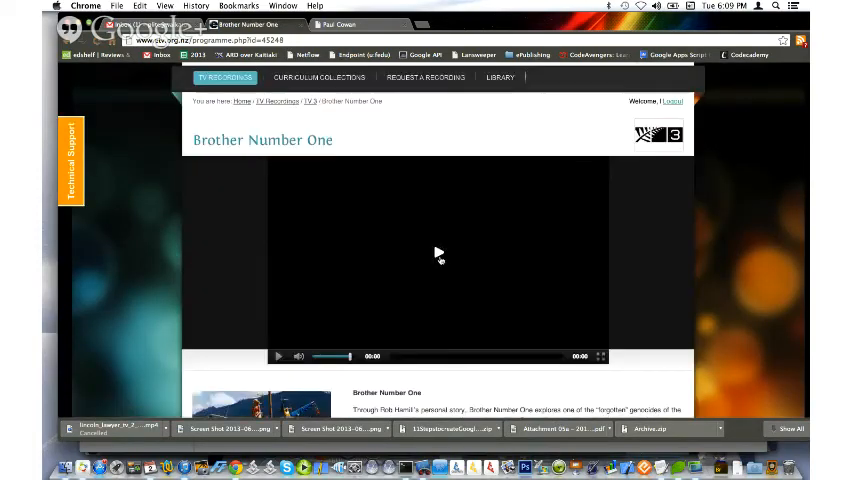
{"action": "scroll", "scroll_direction": "down", "scroll_amount": 3}
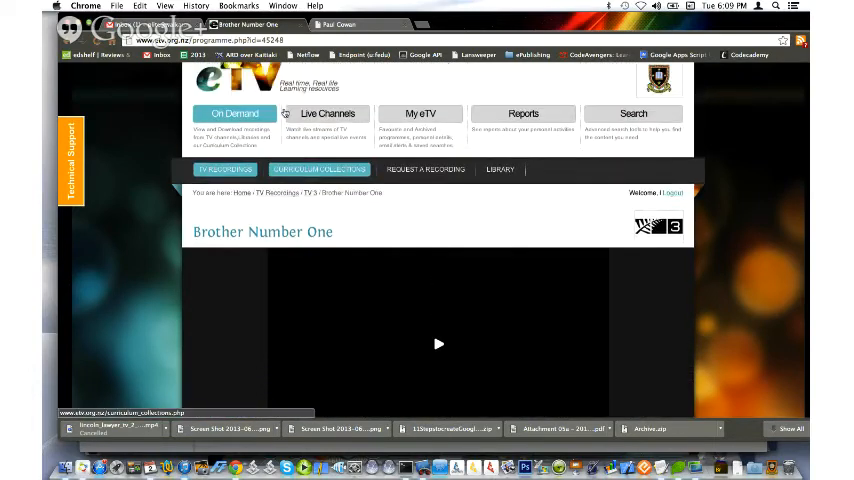
Step: Go to Live Channels and view the Aljazeera English stream with the channel logo grid
{"action": "left_click", "coordinate": [326, 112]}
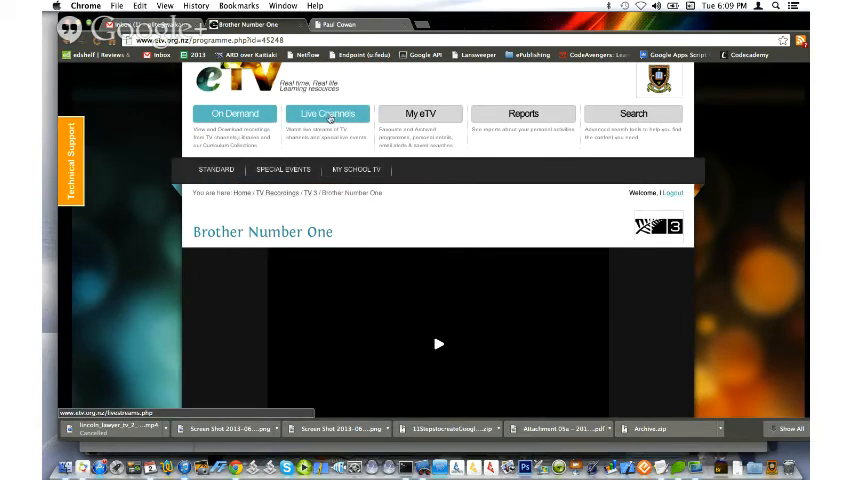
{"action": "left_click", "coordinate": [328, 112]}
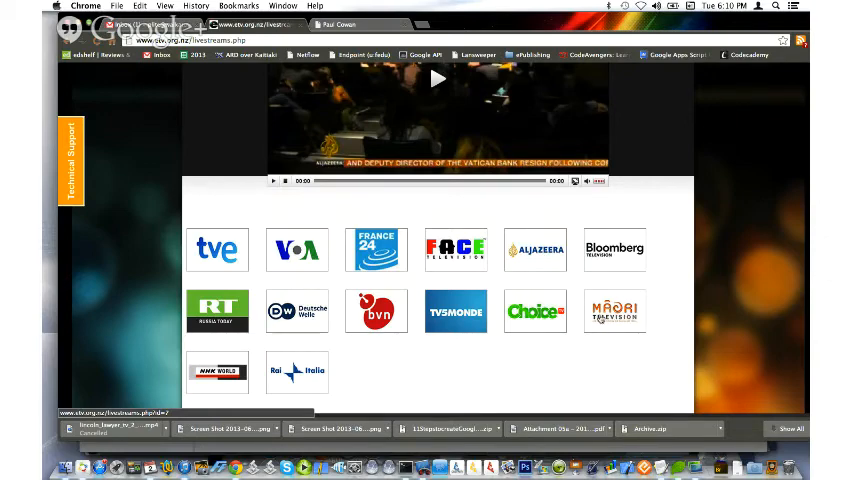
{"action": "left_click", "coordinate": [534, 250]}
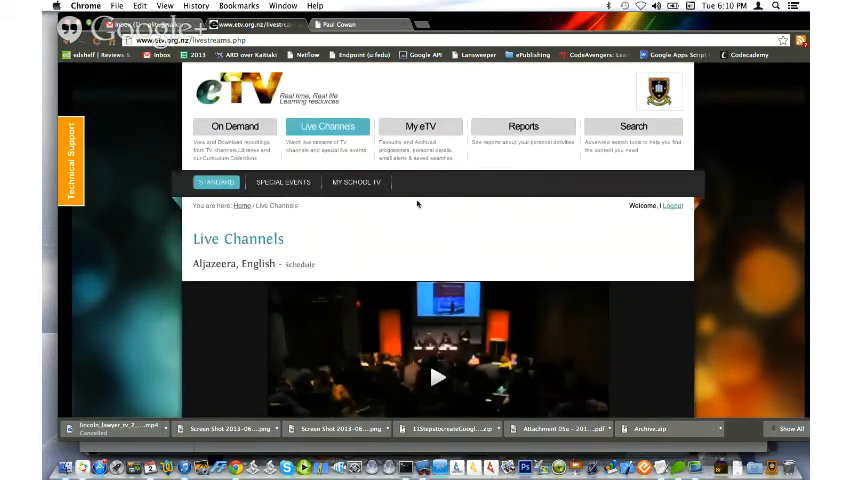
Step: Go to My eTV and start the Request a Recording form
{"action": "left_click", "coordinate": [420, 126]}
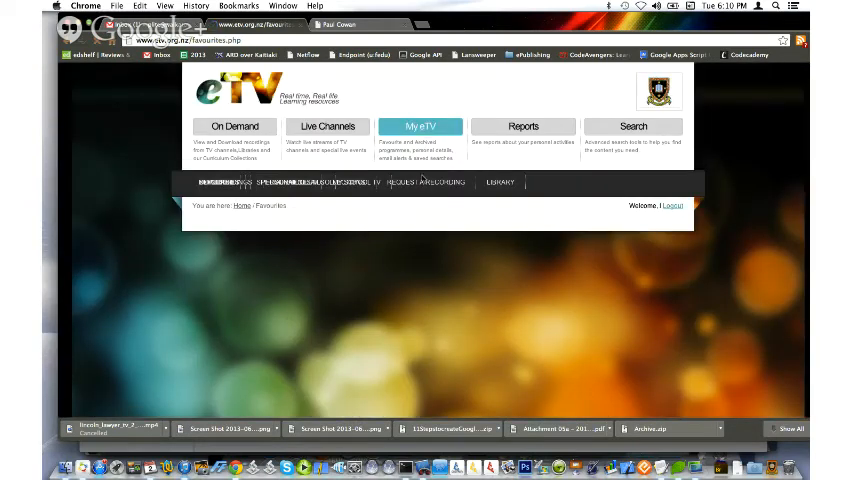
{"action": "mouse_move", "coordinate": [408, 250]}
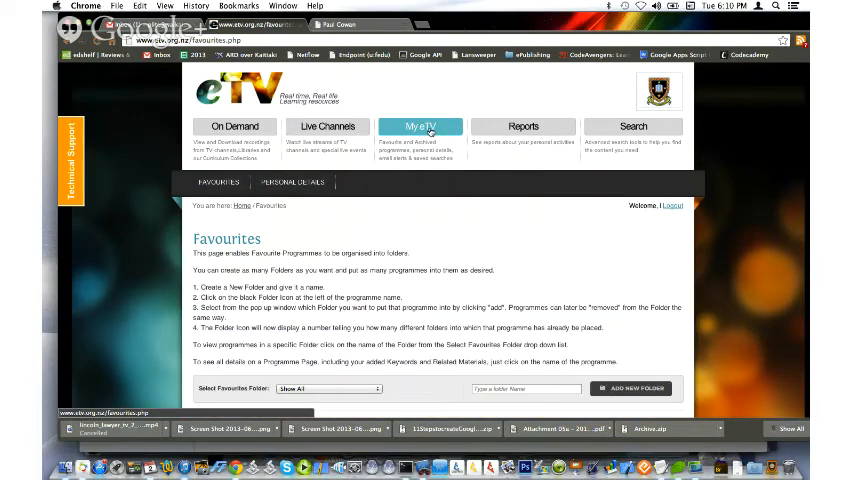
{"action": "left_click", "coordinate": [234, 126]}
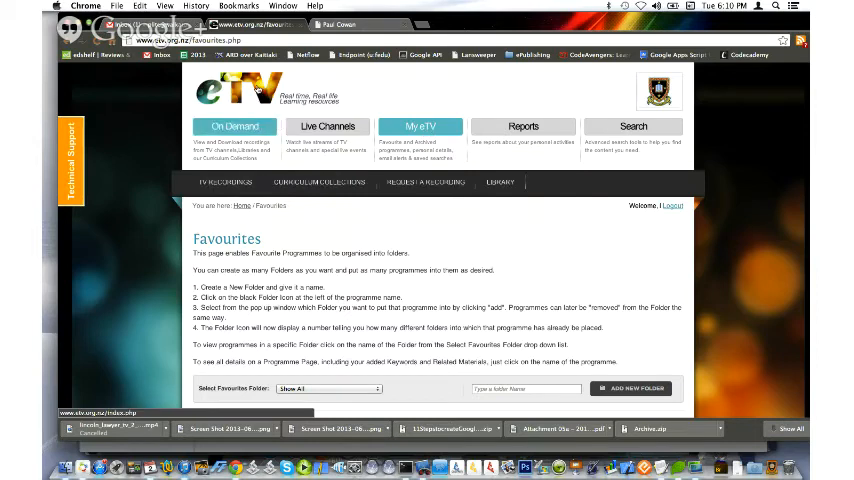
{"action": "left_click", "coordinate": [420, 126]}
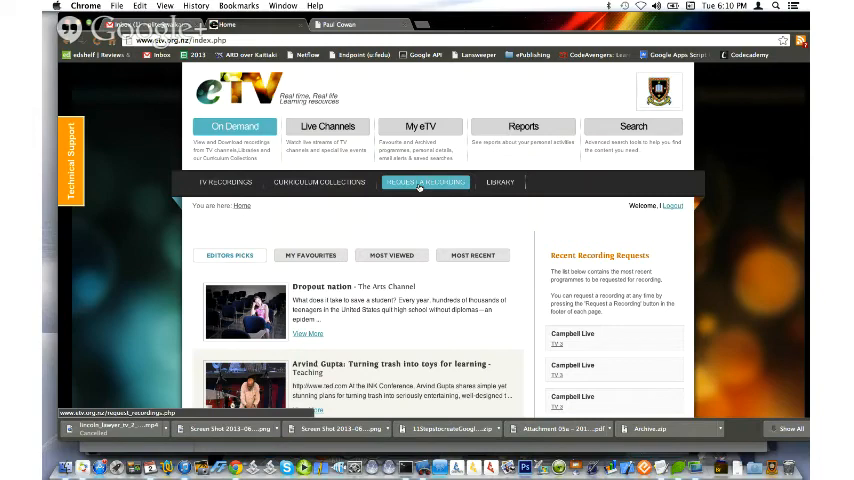
{"action": "left_click", "coordinate": [424, 184]}
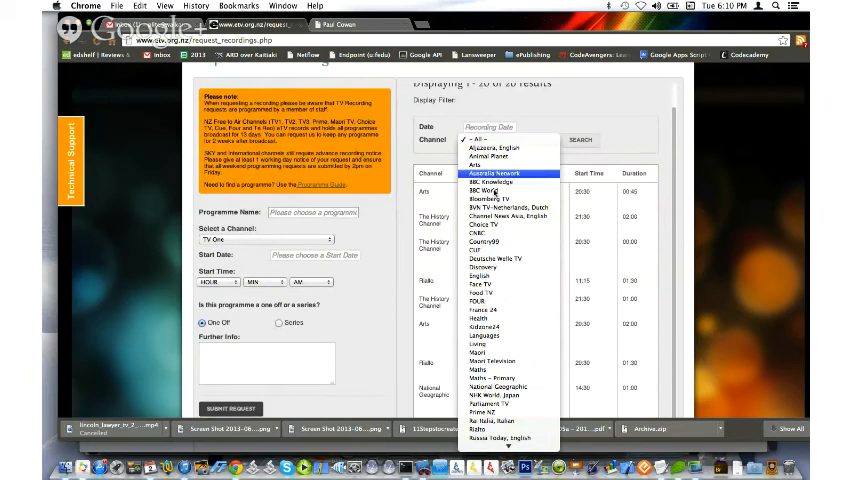
Step: Set the channel to TV 3 and enter the programme name 'The ho'
{"action": "scroll", "scroll_direction": "down", "scroll_amount": 3}
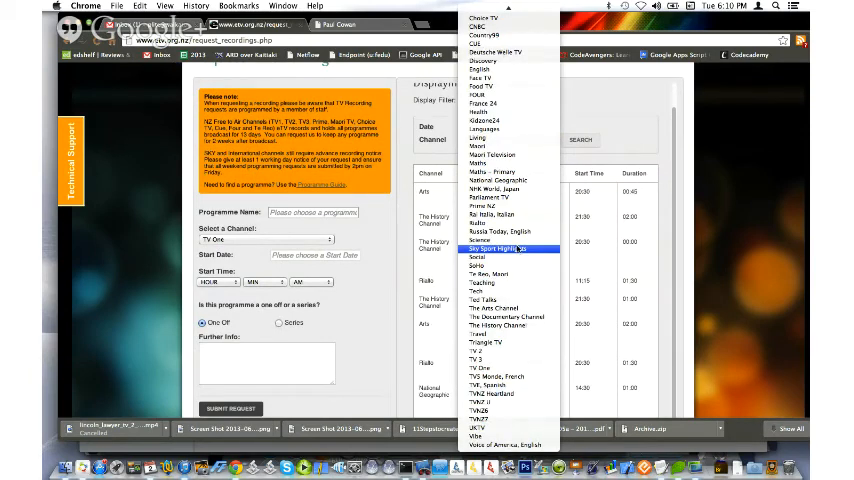
{"action": "mouse_move", "coordinate": [534, 432]}
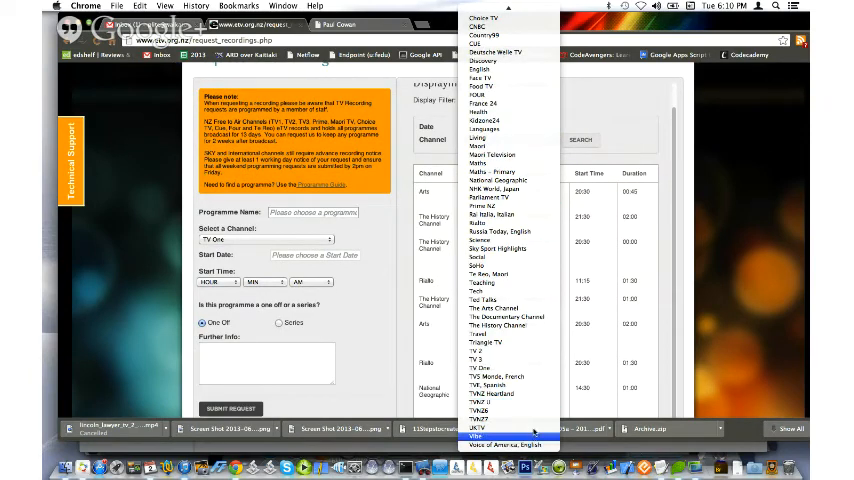
{"action": "mouse_move", "coordinate": [520, 368]}
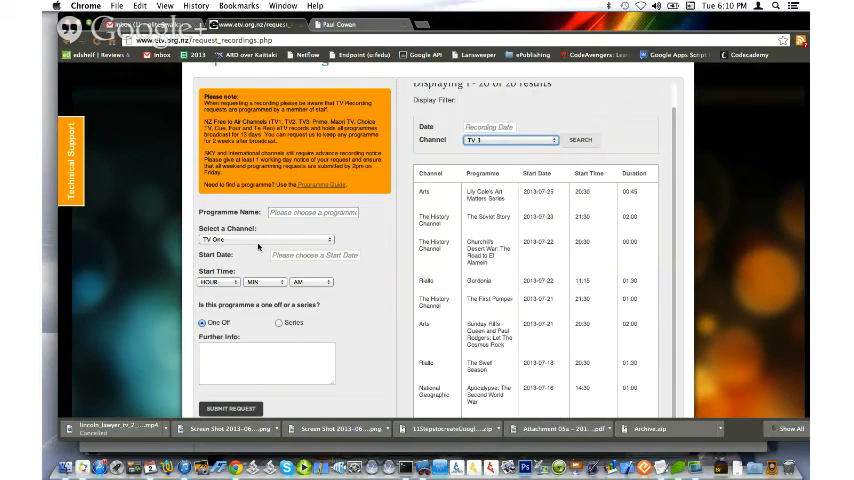
{"action": "scroll", "scroll_direction": "down", "scroll_amount": 3}
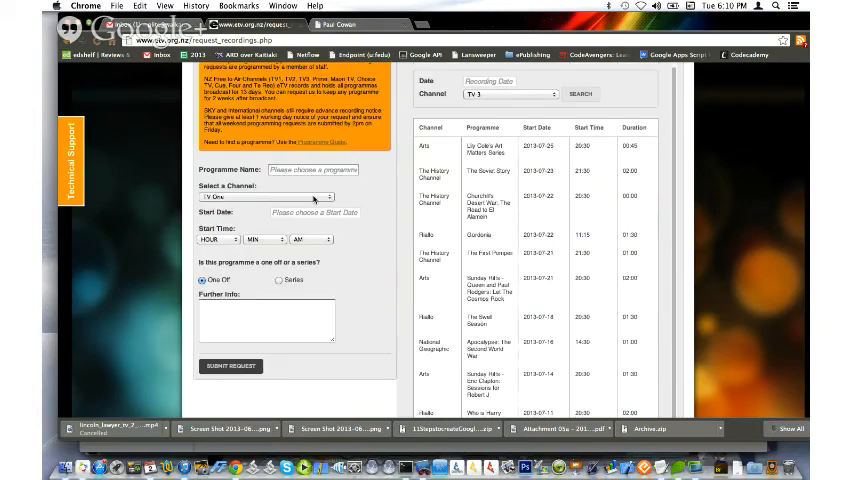
{"action": "left_click", "coordinate": [270, 196]}
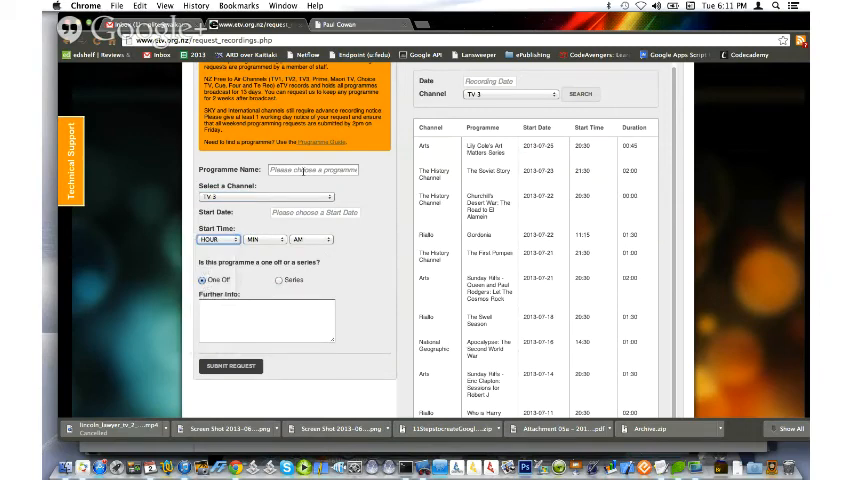
{"action": "type", "text": "The ho"}
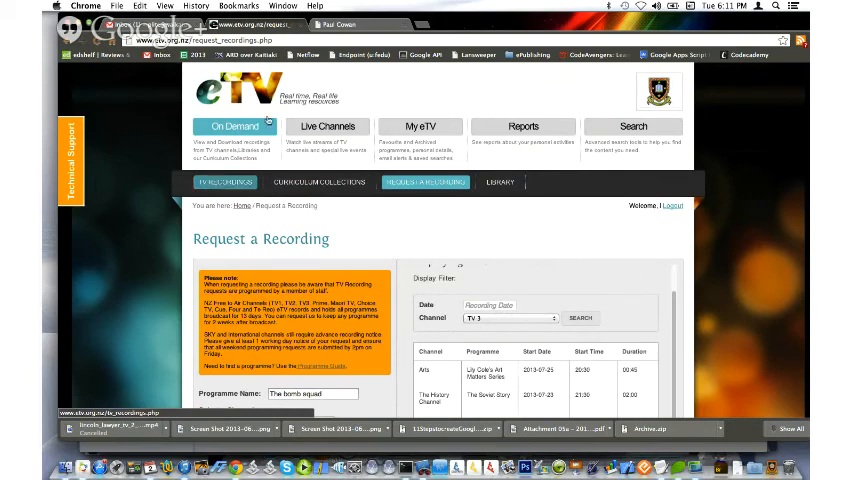
Step: Return to the On Demand home page and look through the Recent Recording Requests list
{"action": "left_click", "coordinate": [224, 182]}
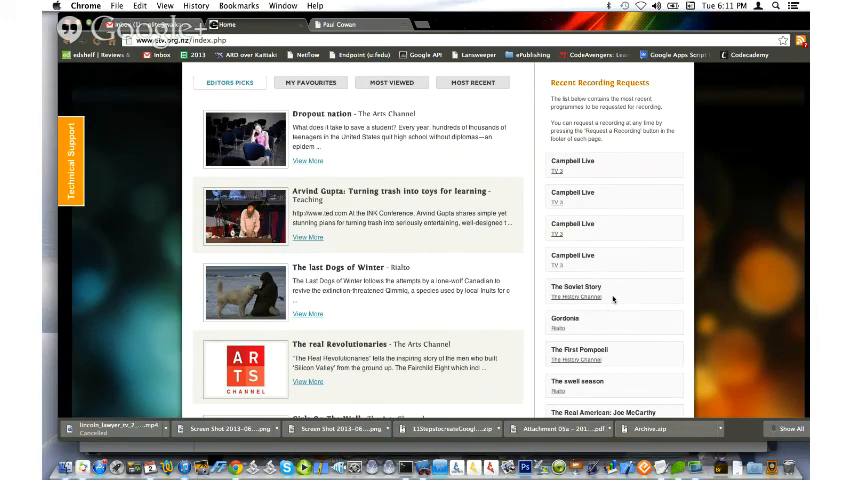
{"action": "scroll", "scroll_direction": "down", "scroll_amount": 3}
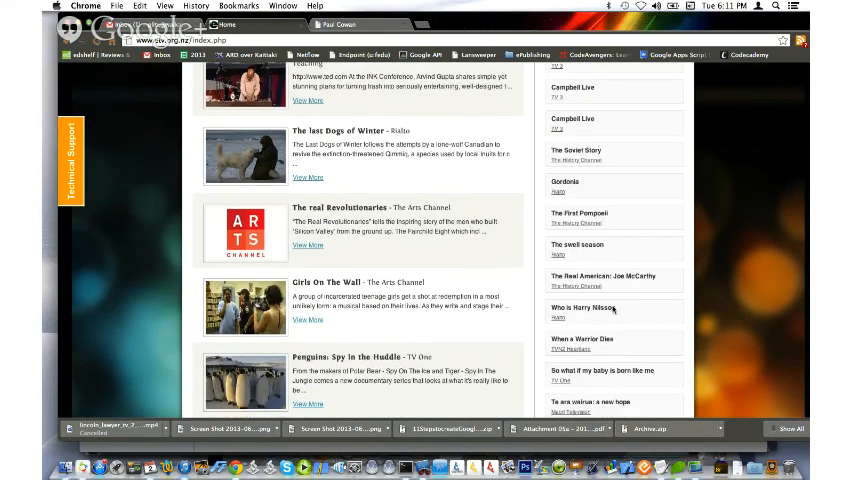
{"action": "scroll", "scroll_direction": "down", "scroll_amount": 3}
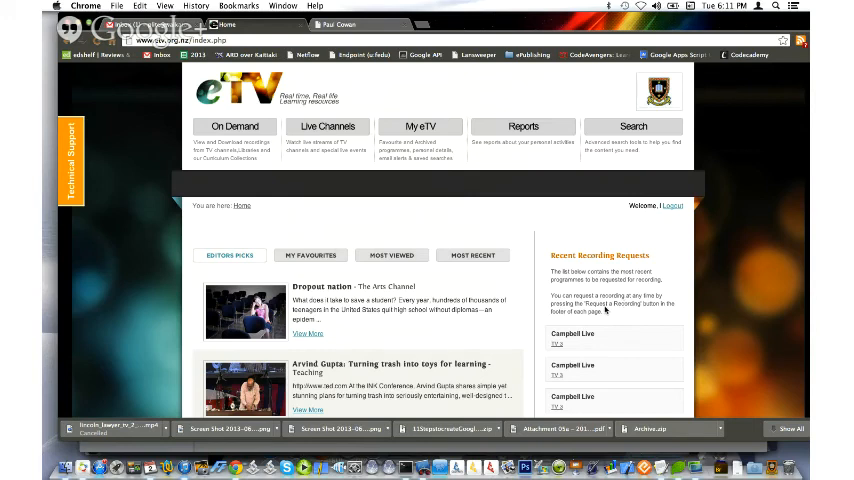
{"action": "mouse_move", "coordinate": [678, 200]}
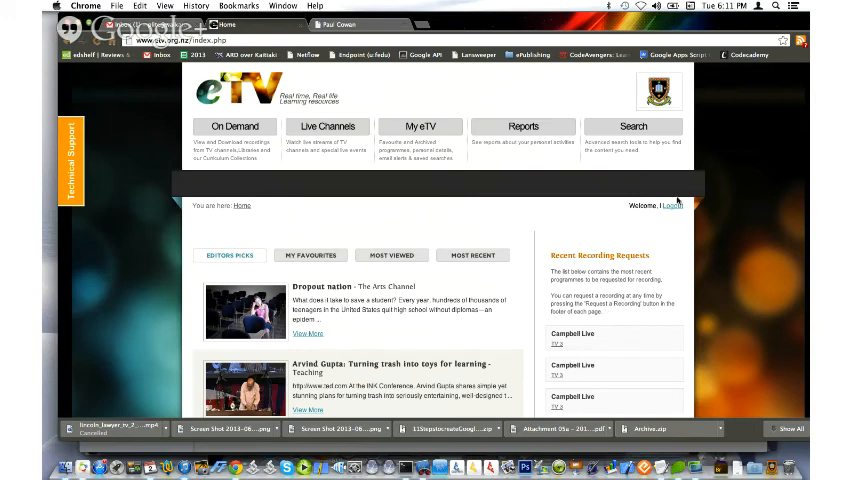
{"action": "mouse_move", "coordinate": [672, 208]}
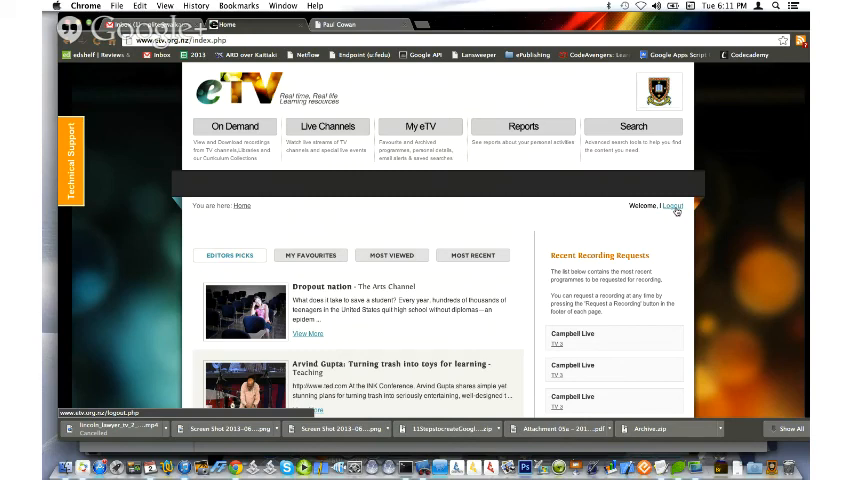